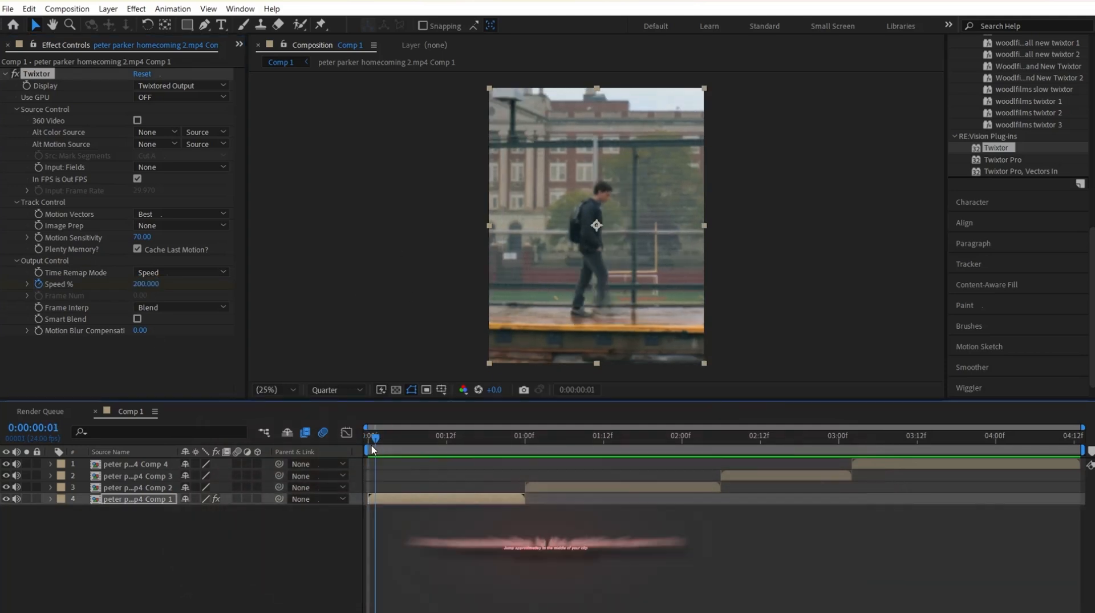
# Go to the first frame, reveal the Twixtor Speed % keyframes, and select the middle one.
pyautogui.click(440, 433)
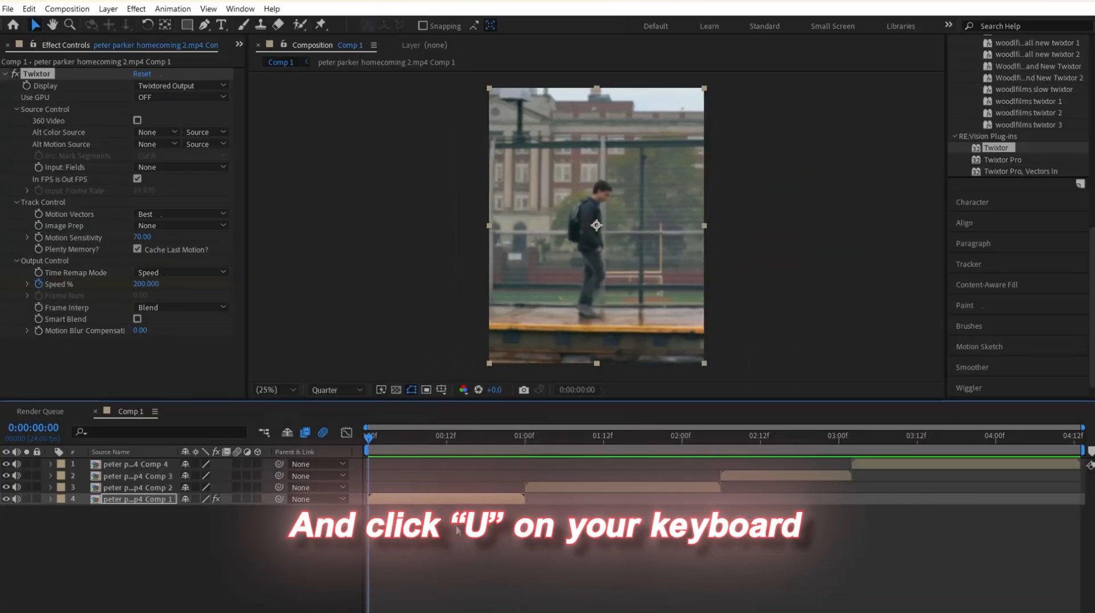
pyautogui.press('u')
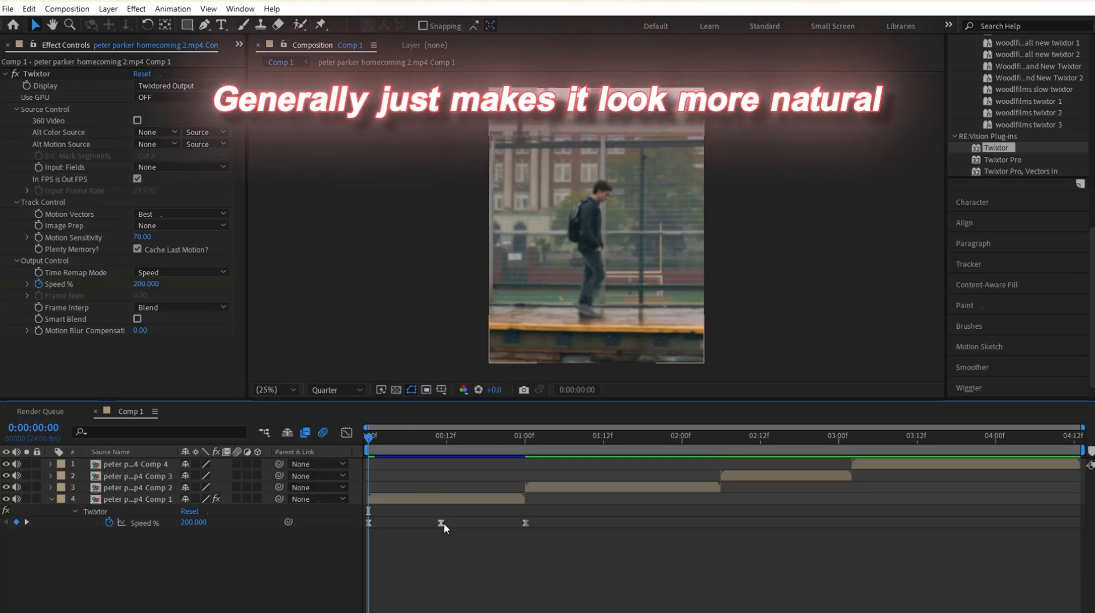
pyautogui.click(347, 433)
pyautogui.write('blurmo')
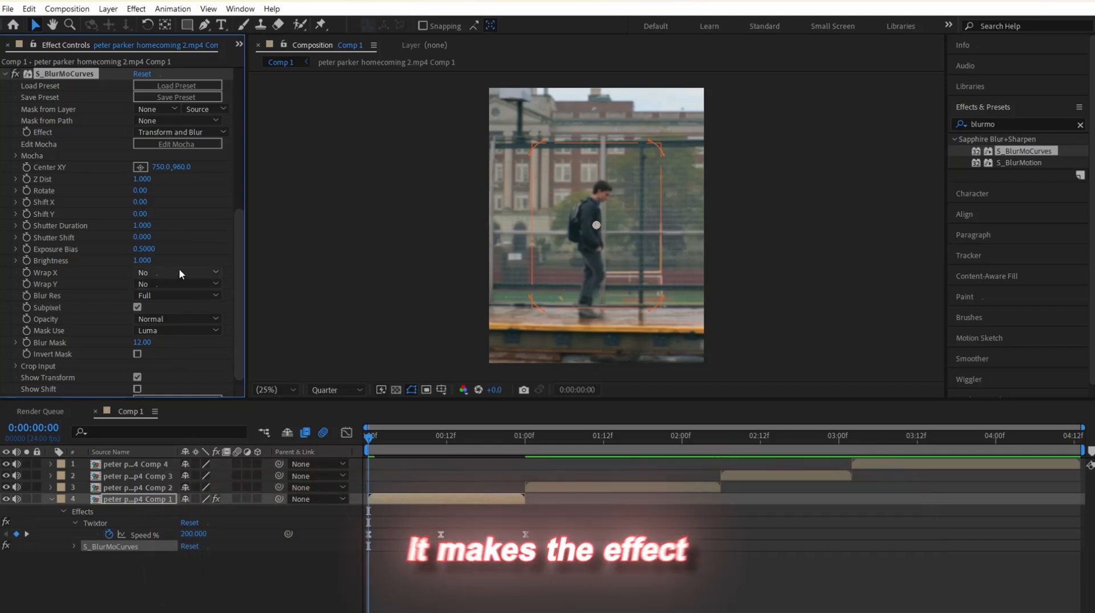
# Set S_BlurMoCurves Wrap X and Wrap Y both to Reflect.
pyautogui.click(178, 272)
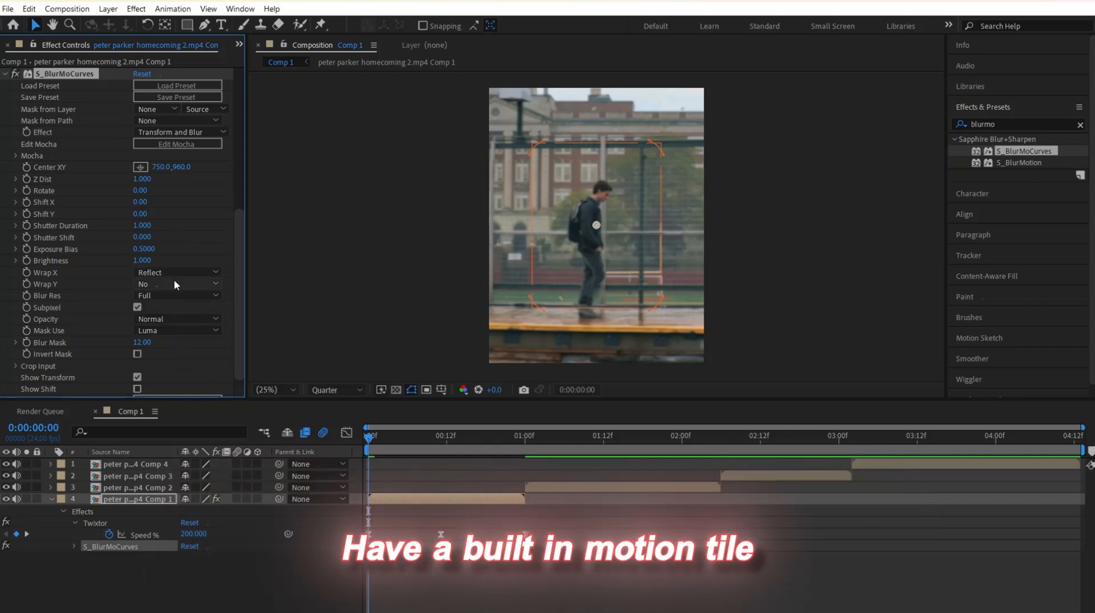
pyautogui.click(178, 284)
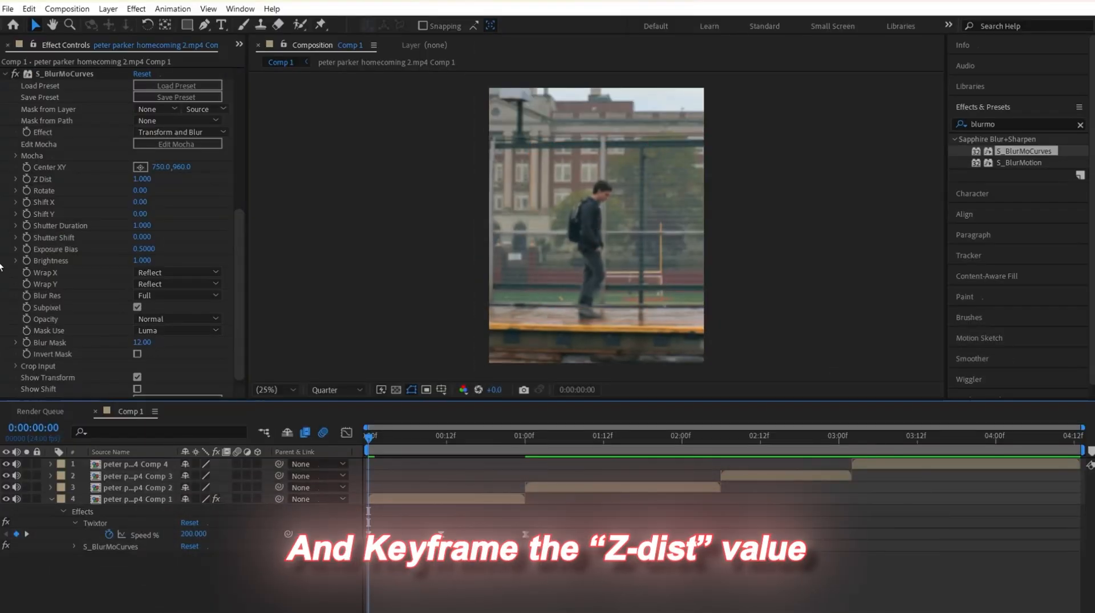
# Enter 1.3 as the S_BlurMoCurves Z Dist keyframe value.
pyautogui.doubleClick(142, 180)
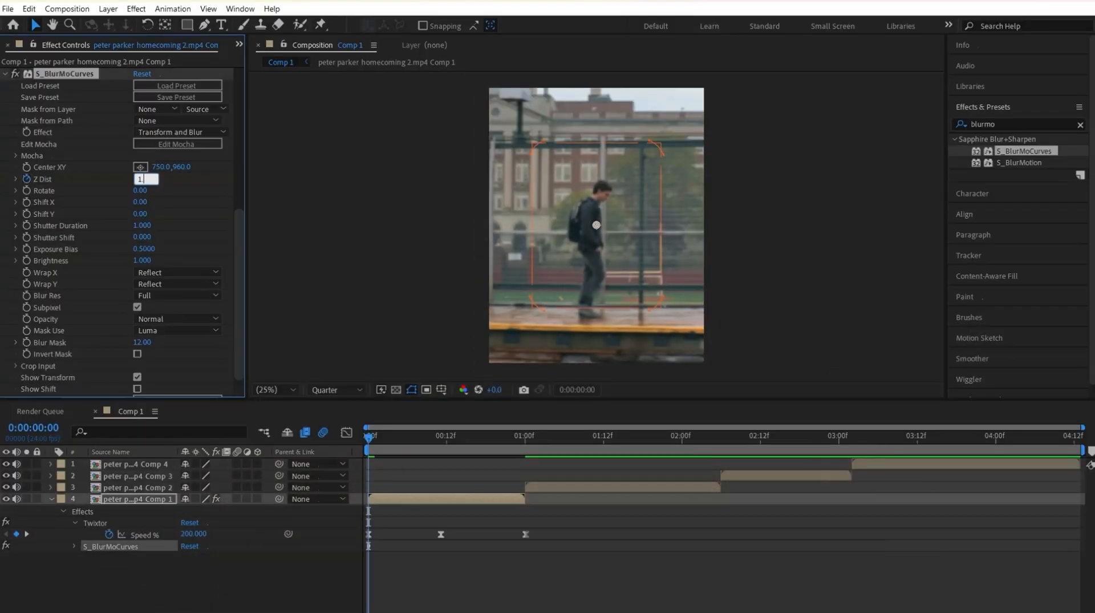
pyautogui.write('1.300')
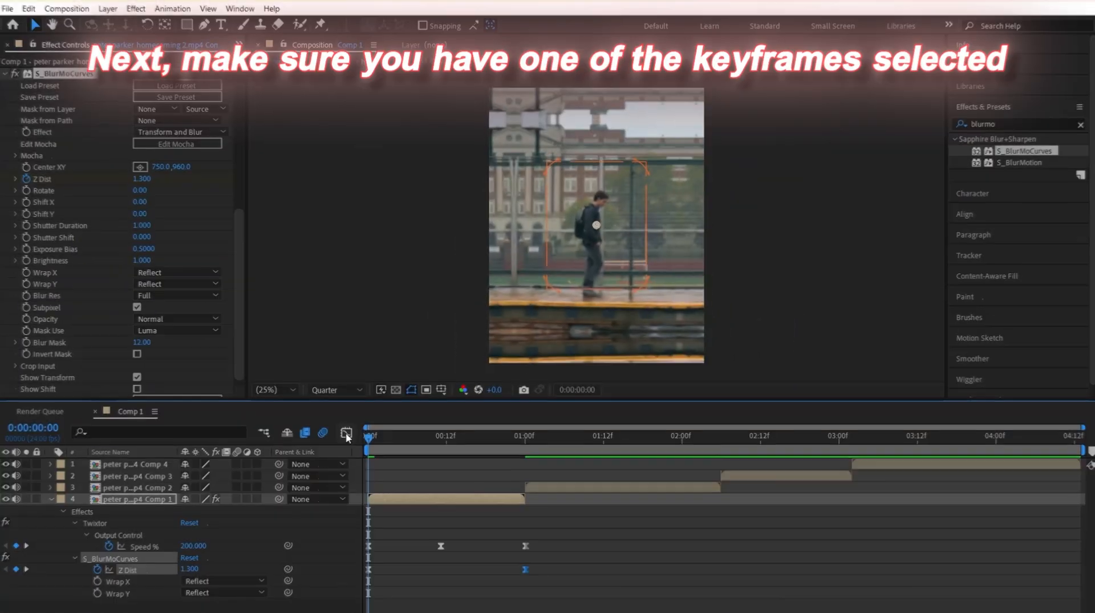
# Ease the Speed % and Z Dist keyframes in the Graph Editor, then return to layer view.
pyautogui.click(525, 568)
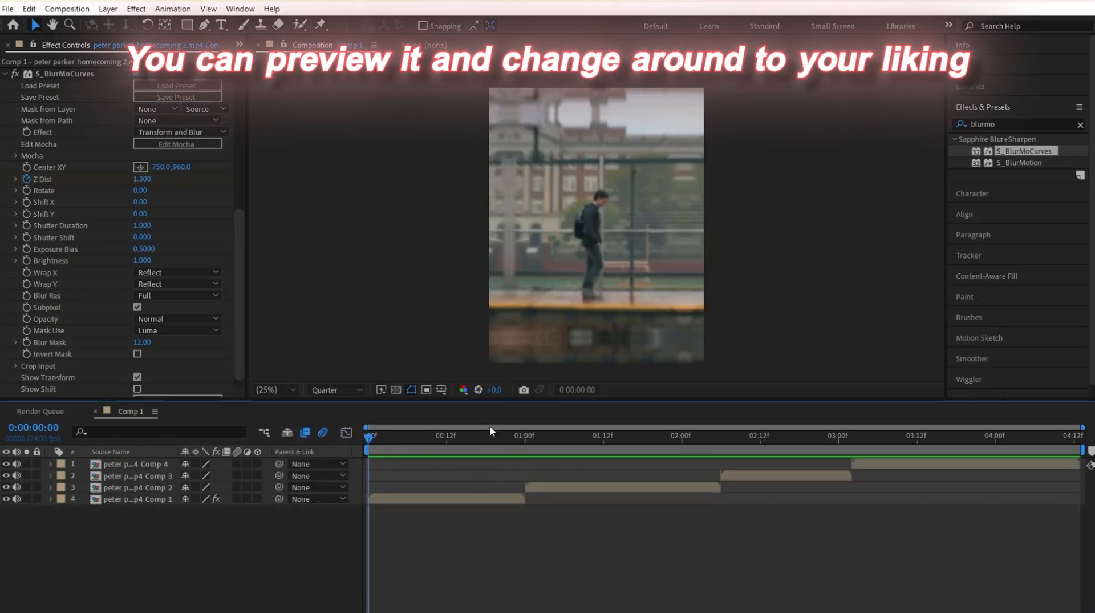
pyautogui.click(50, 498)
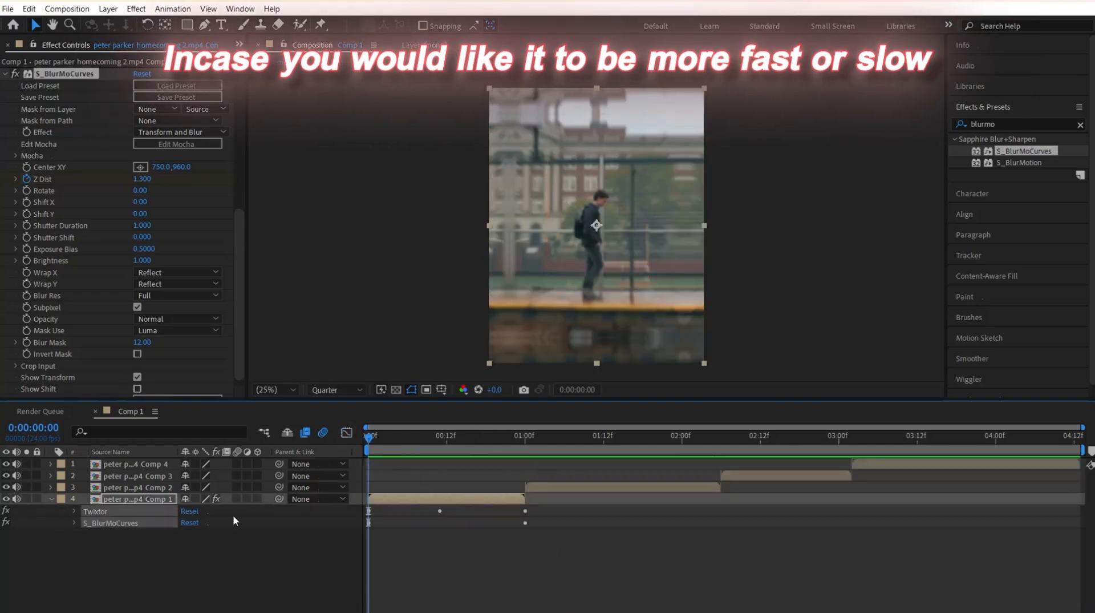
pyautogui.click(525, 435)
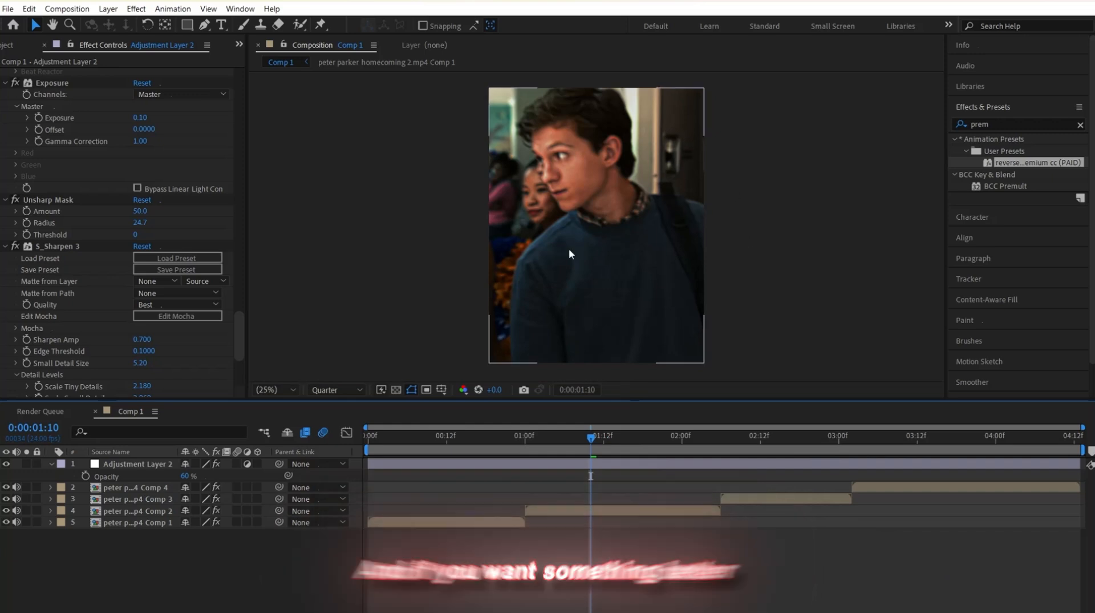
pyautogui.moveTo(609, 495)
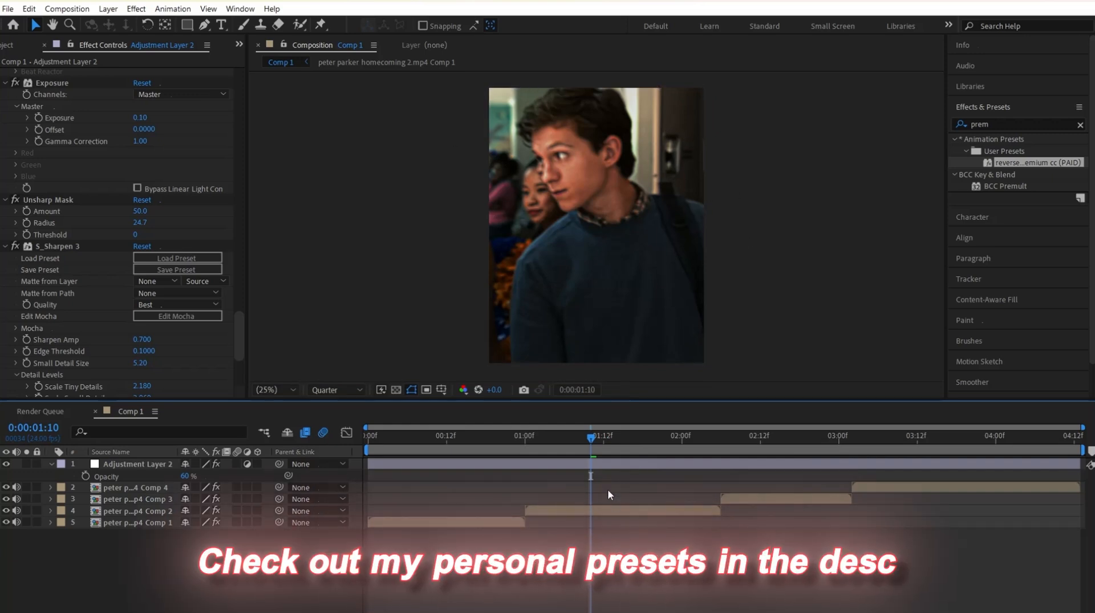